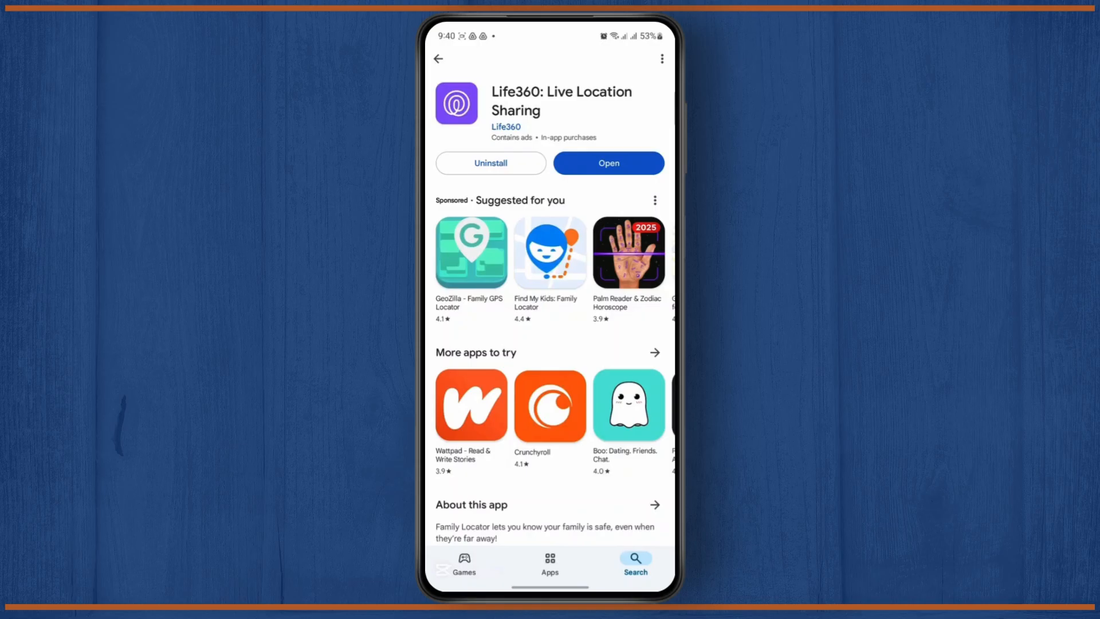
Step: Launch Life360 using the Open button on its Play Store page
click(608, 163)
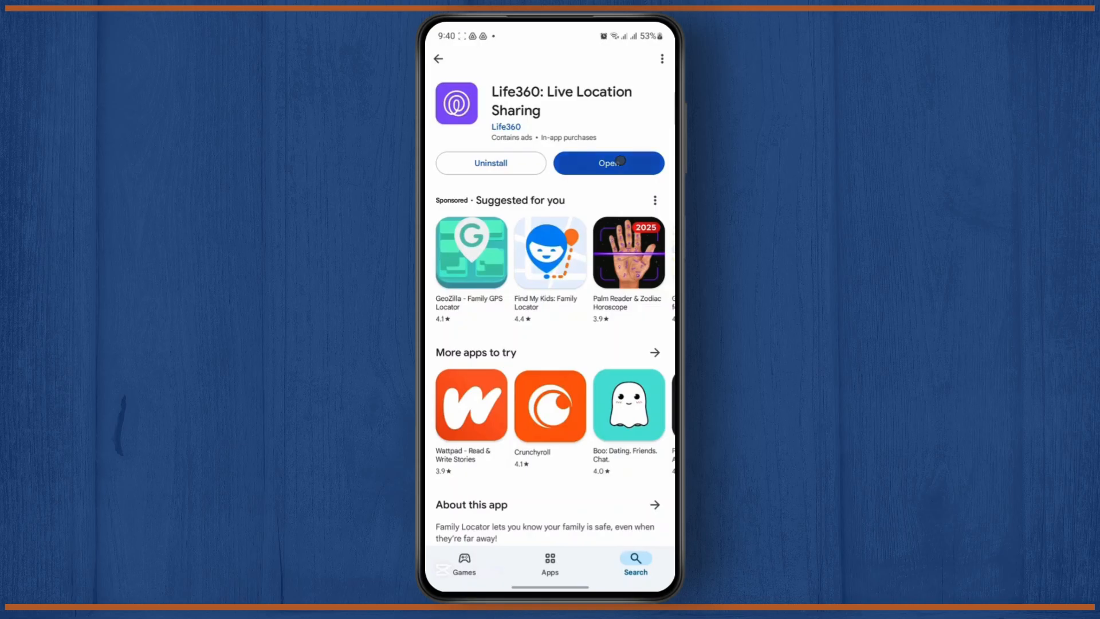
click(607, 162)
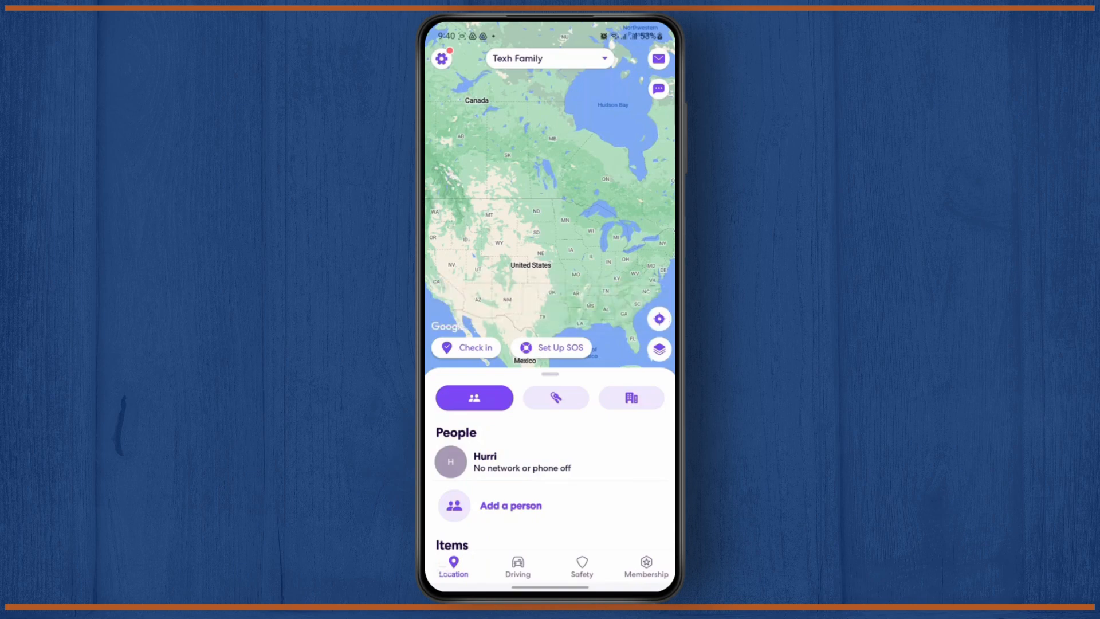
Step: Go from the map's settings gear to the Account page under Universal settings
click(441, 58)
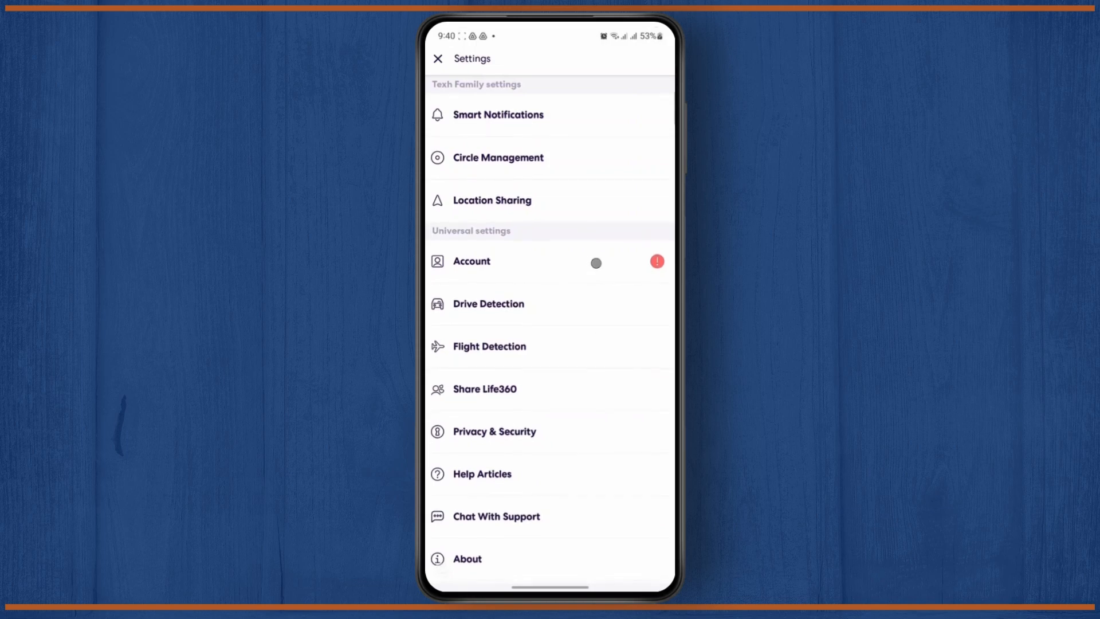
click(471, 262)
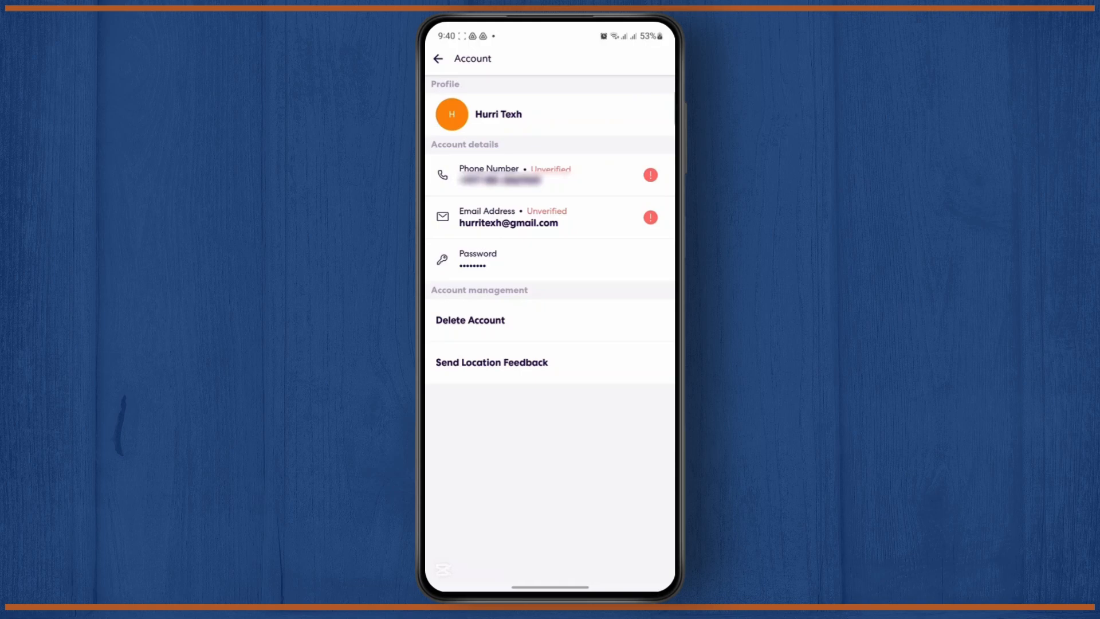
Step: Open Edit Profile and bring up the avatar's Camera/Gallery photo source options
click(498, 114)
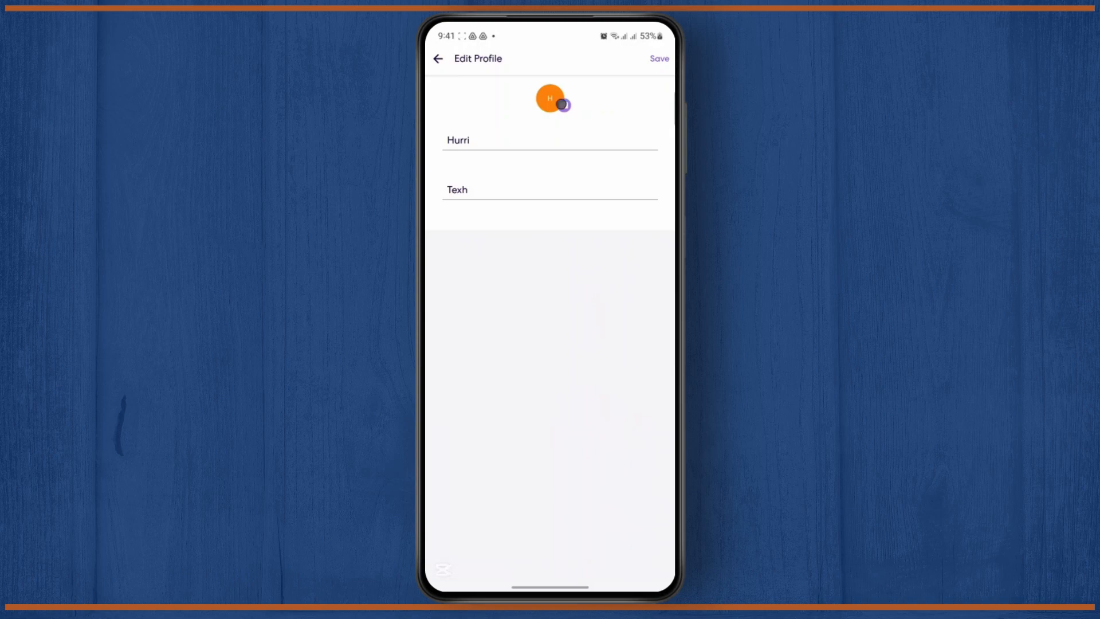
click(564, 105)
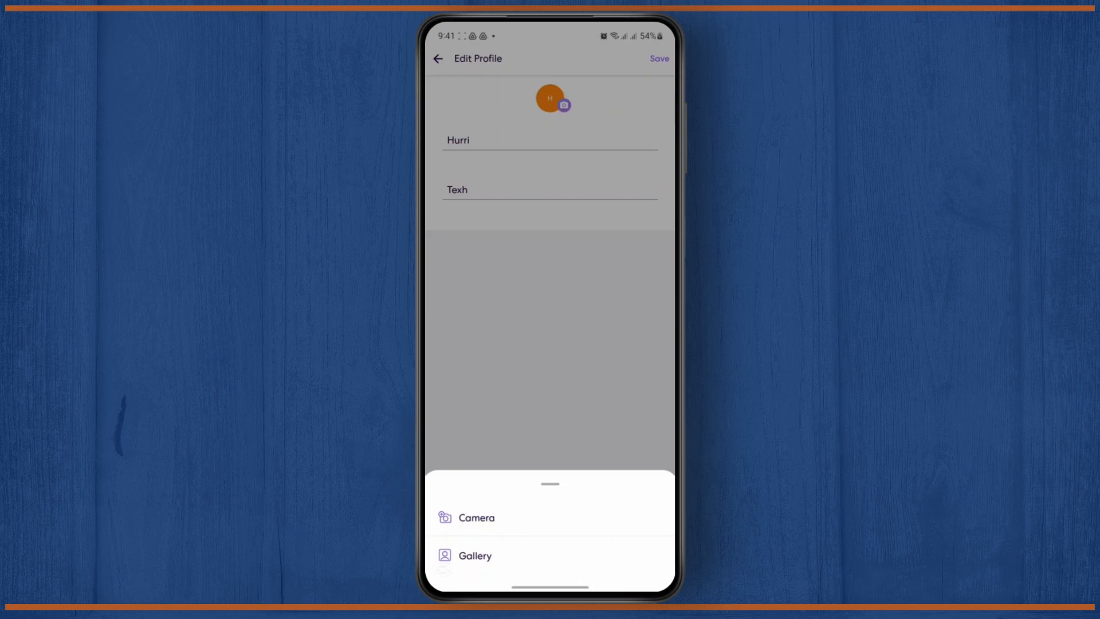
Step: Choose a photo from the Gallery and confirm its crop for the profile picture
click(474, 555)
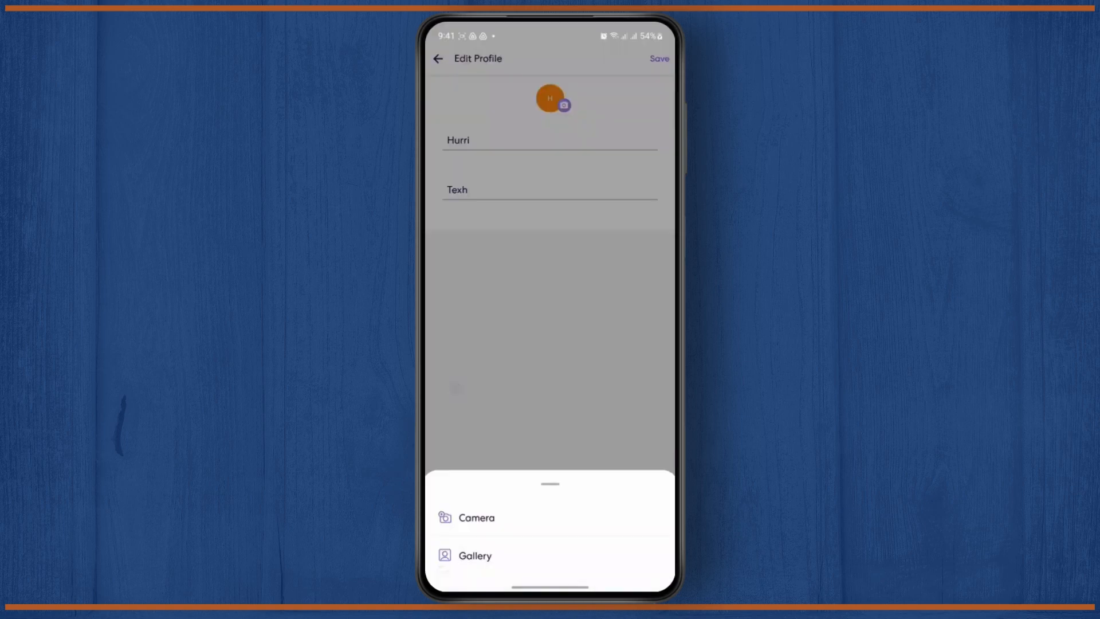
click(474, 555)
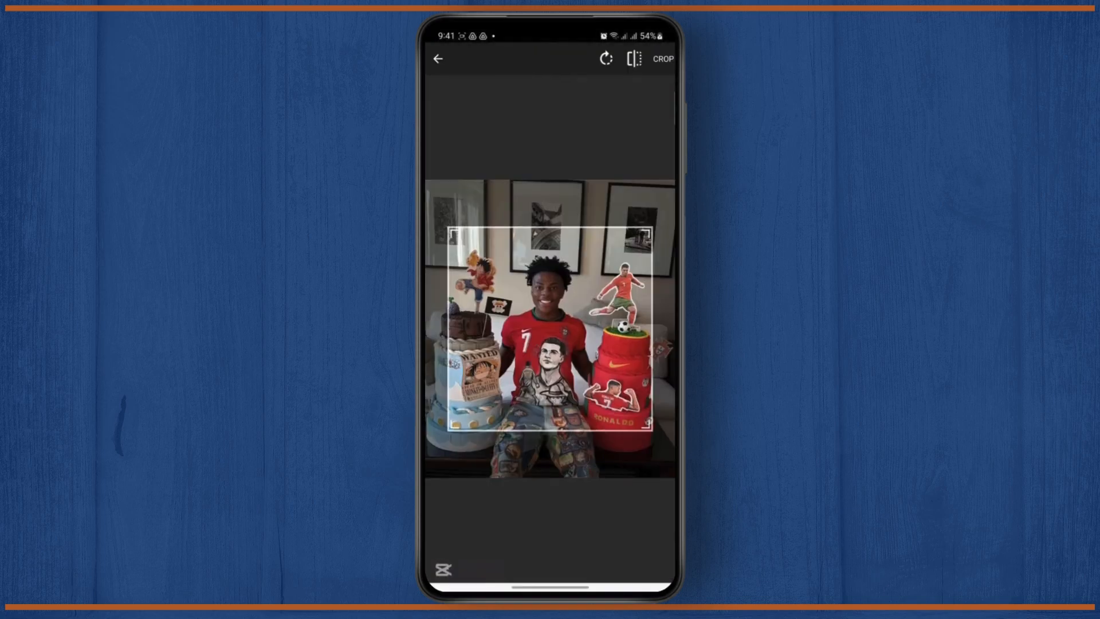
click(662, 58)
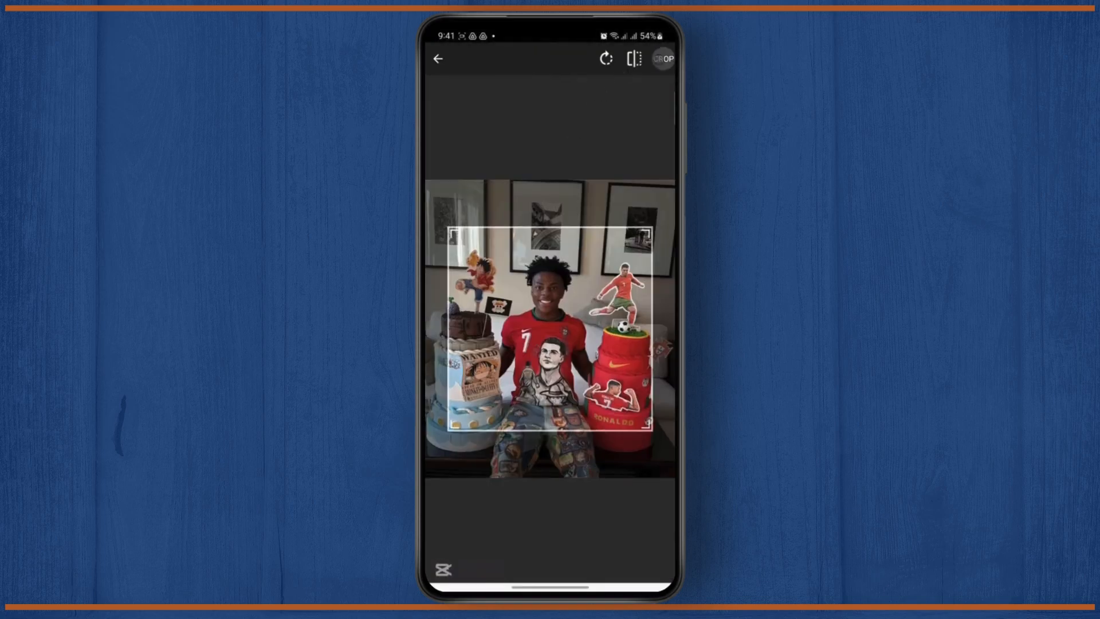